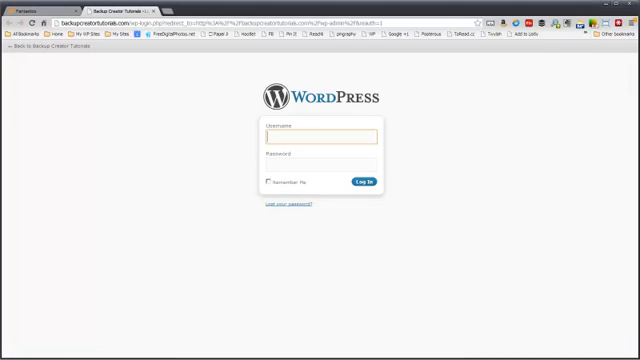
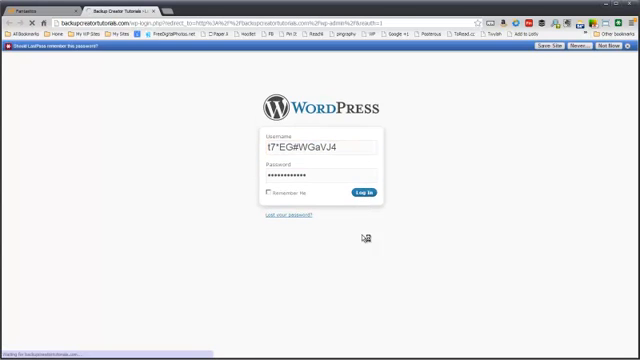
Step: Sign in to the WordPress admin dashboard with the account password
{"action": "left_click", "coordinate": [360, 192]}
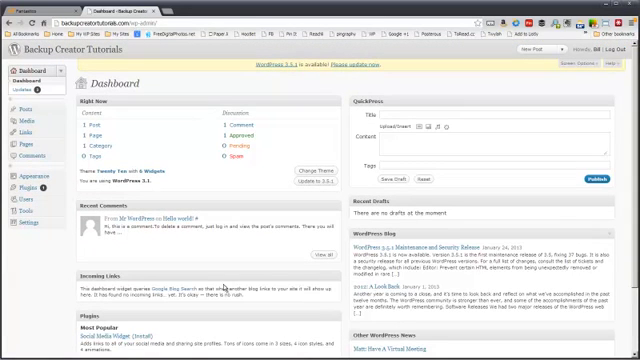
{"action": "mouse_move", "coordinate": [244, 180]}
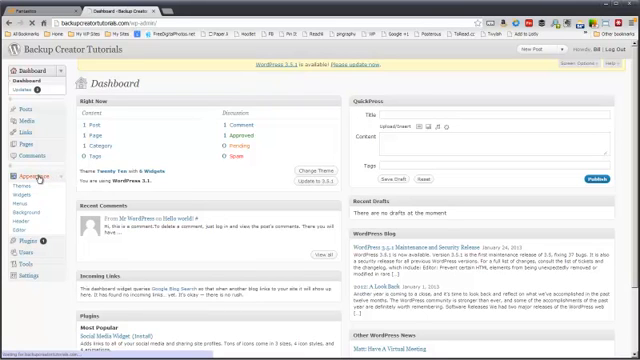
Step: Go to Appearance to reach the Manage Themes page showing Twenty Ten
{"action": "left_click", "coordinate": [32, 180]}
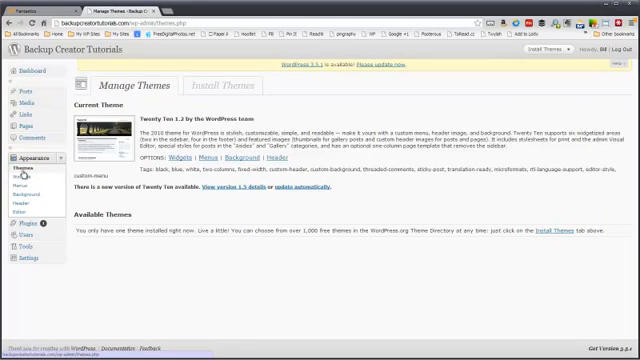
{"action": "mouse_move", "coordinate": [128, 88]}
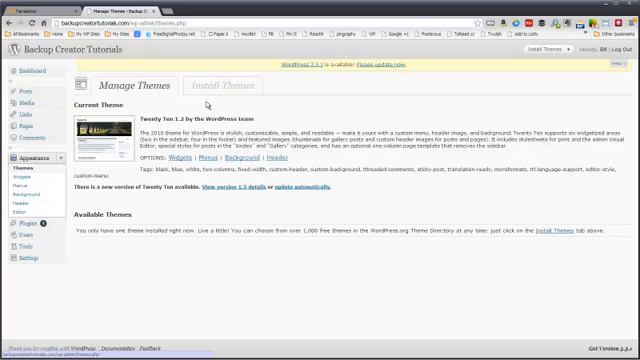
{"action": "mouse_move", "coordinate": [208, 102]}
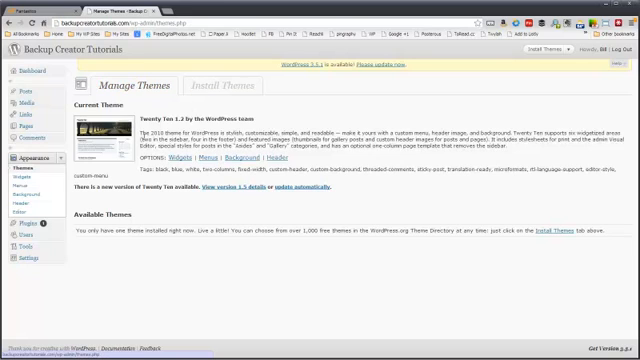
{"action": "mouse_move", "coordinate": [220, 126]}
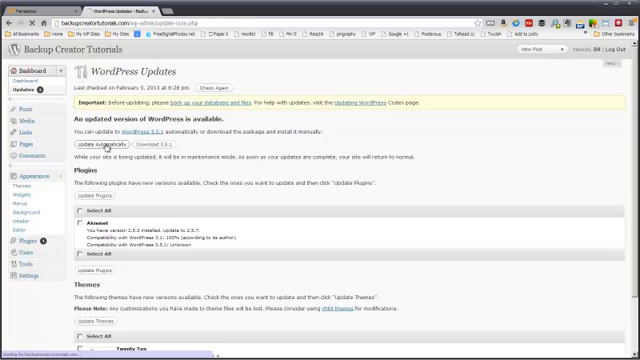
Step: Run the automatic update to WordPress 3.5.1
{"action": "left_click", "coordinate": [100, 146]}
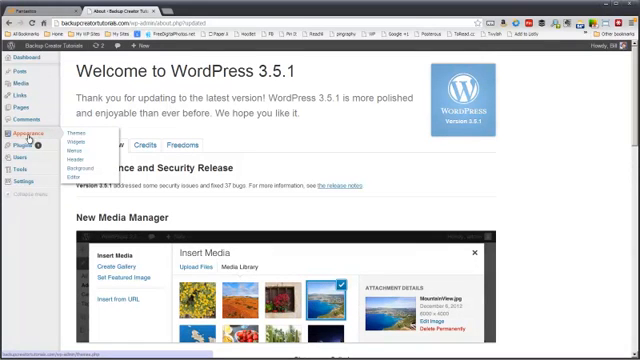
Step: Return to the themes page and view the Available Themes list
{"action": "left_click", "coordinate": [76, 132]}
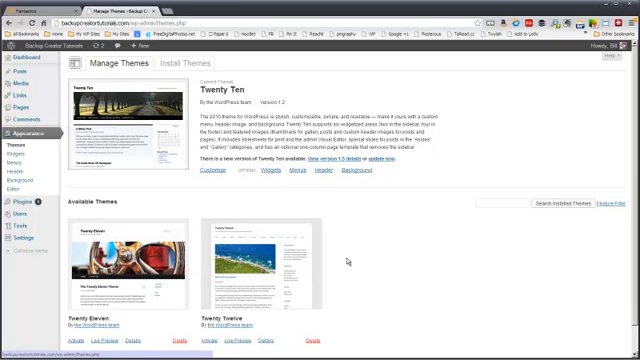
{"action": "scroll", "scroll_direction": "down", "scroll_amount": 3}
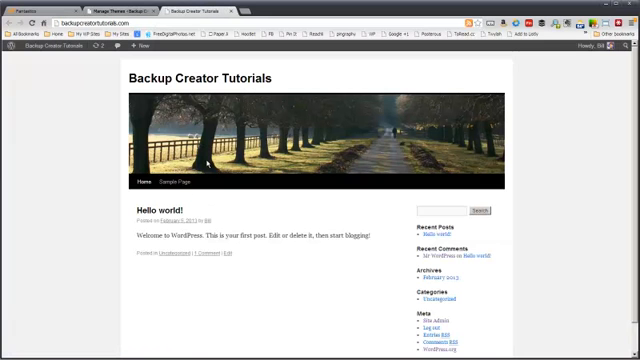
{"action": "mouse_move", "coordinate": [204, 232]}
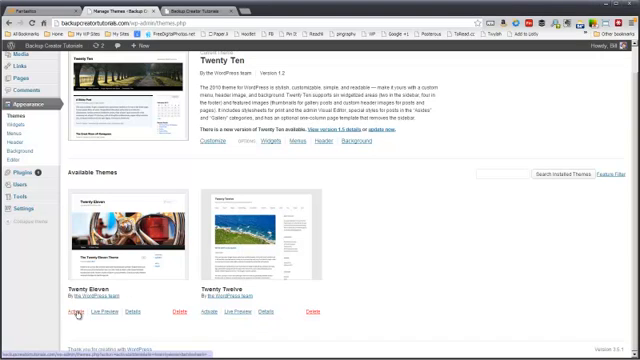
{"action": "mouse_move", "coordinate": [204, 310]}
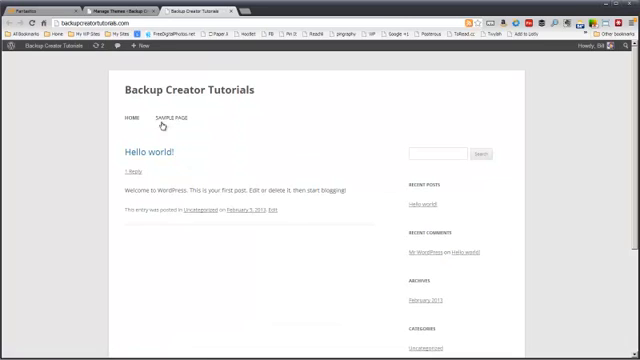
{"action": "mouse_move", "coordinate": [80, 218]}
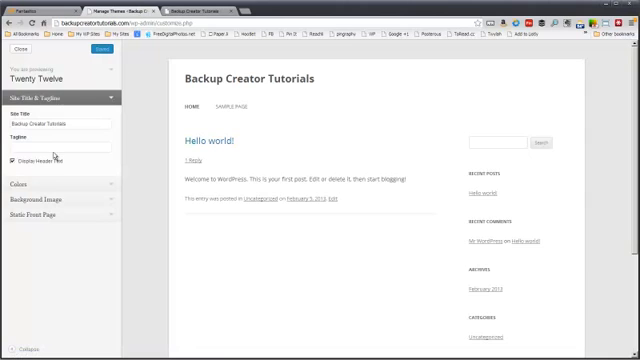
Step: Set the site tagline to 'Backup Creator' in Site Title & Tagline
{"action": "left_click", "coordinate": [56, 148]}
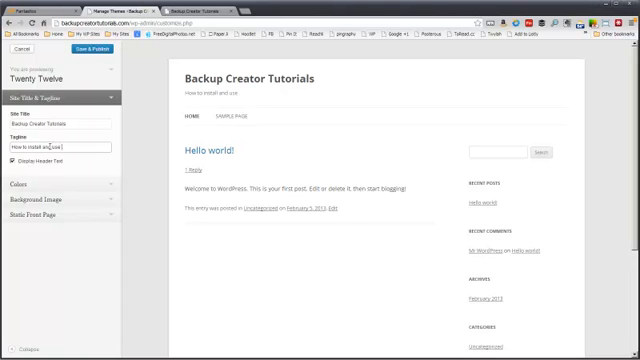
{"action": "type", "text": "Backup"}
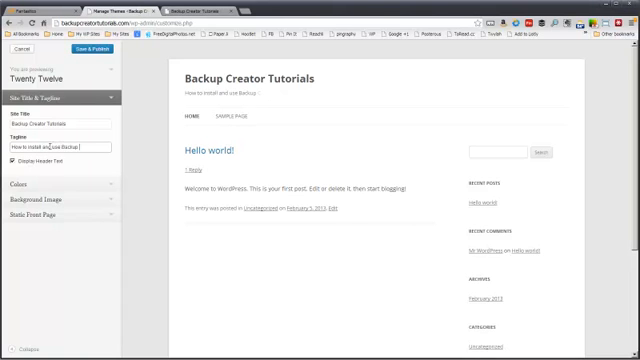
{"action": "type", "text": "Creator"}
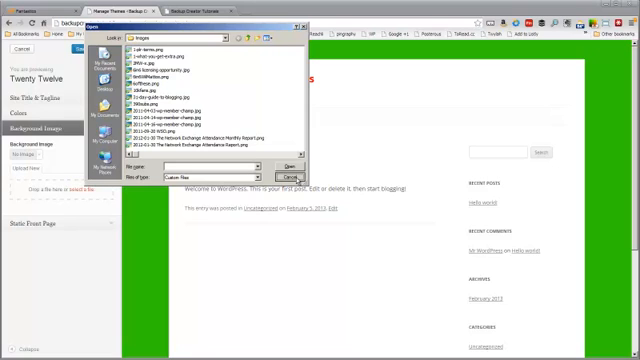
Step: Select an image file from the computer as the site background
{"action": "left_click", "coordinate": [288, 176]}
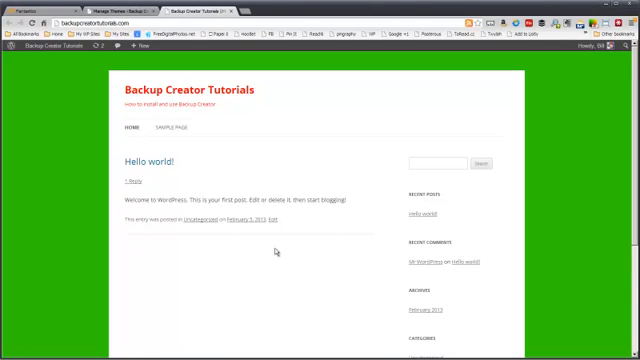
{"action": "mouse_move", "coordinate": [148, 136]}
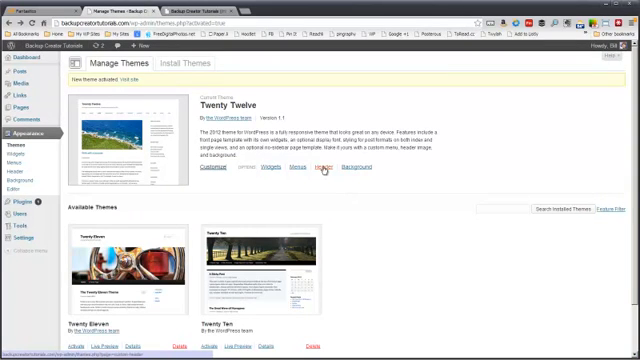
Step: Review the Custom Header settings with header text and red title colour
{"action": "left_click", "coordinate": [324, 168]}
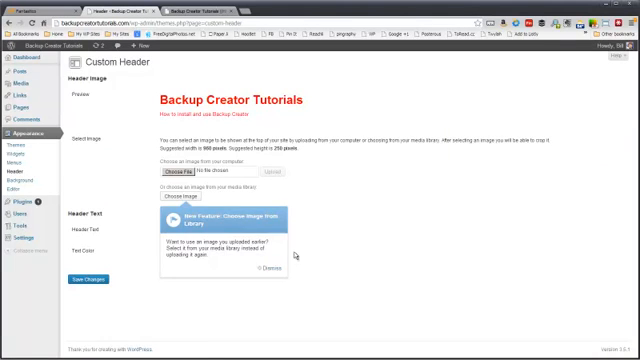
{"action": "left_click", "coordinate": [268, 272]}
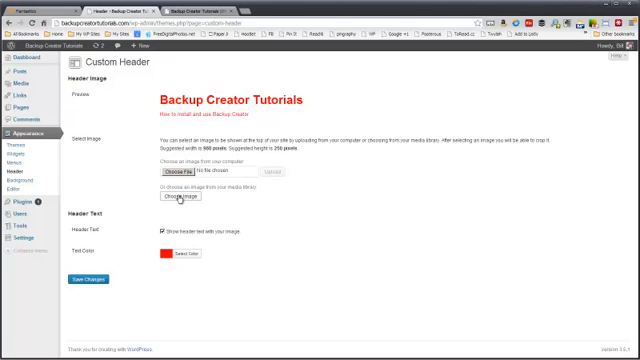
{"action": "mouse_move", "coordinate": [116, 248]}
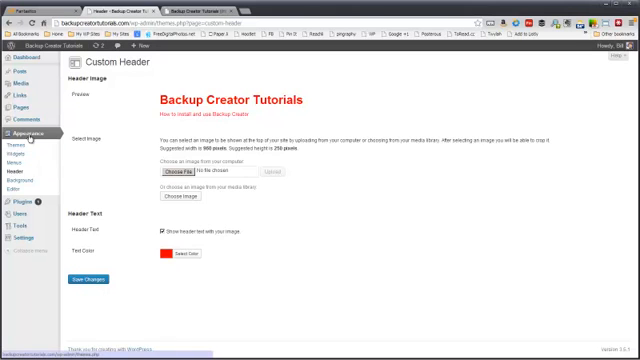
{"action": "mouse_move", "coordinate": [224, 192]}
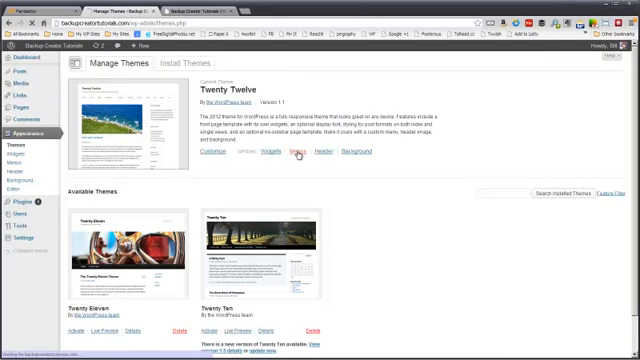
Step: Create a new navigation menu named 't' and add Sample Page to it
{"action": "left_click", "coordinate": [300, 152]}
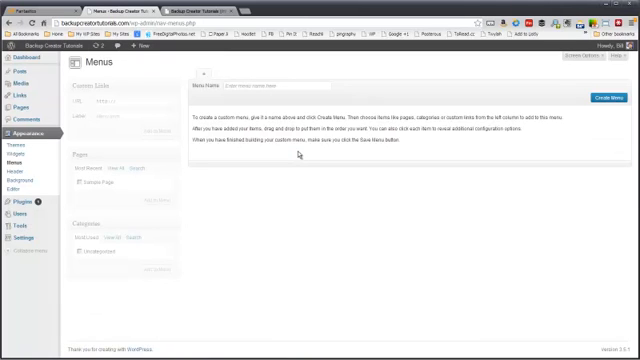
{"action": "left_click", "coordinate": [270, 86]}
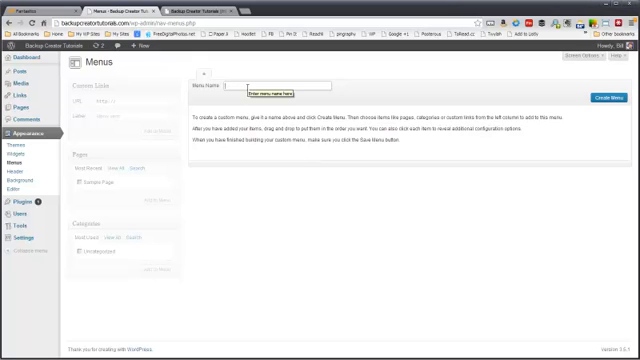
{"action": "type", "text": "topnav"}
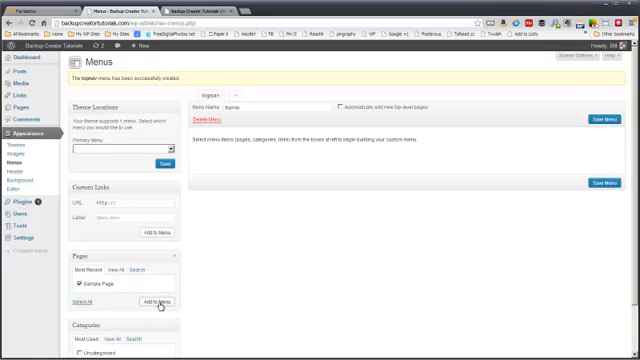
{"action": "left_click", "coordinate": [144, 298]}
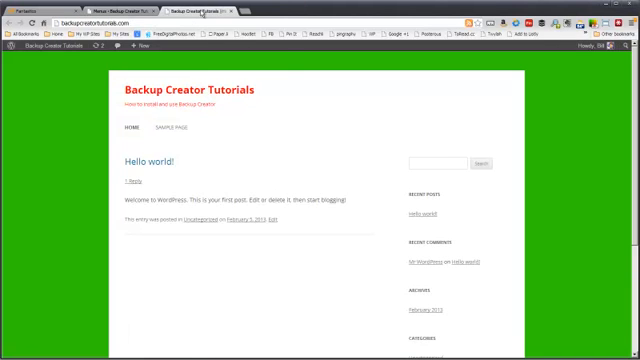
Step: Add a custom link labelled Google to the menu's Custom Links box
{"action": "right_click", "coordinate": [200, 12]}
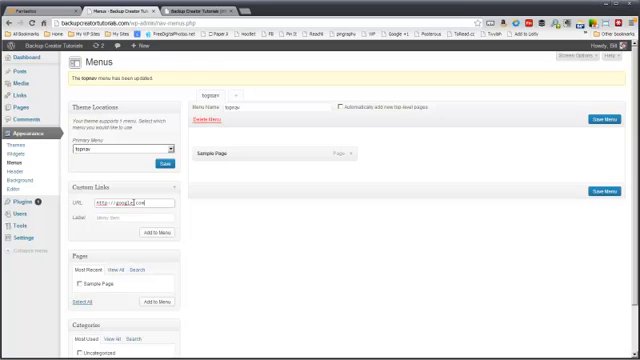
{"action": "type", "text": "Google"}
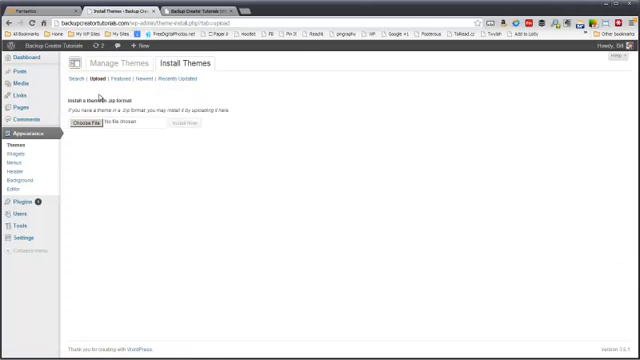
Step: Show the Install Themes upload form for a .zip theme file
{"action": "left_click", "coordinate": [80, 124]}
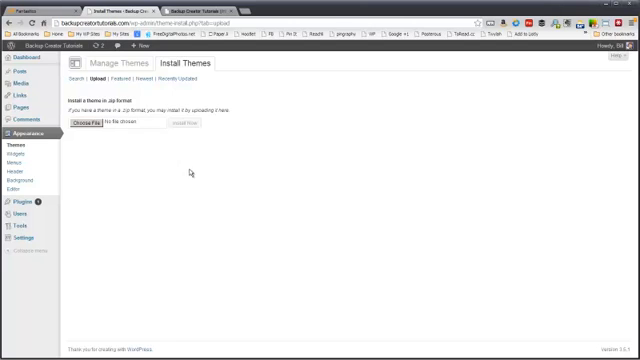
{"action": "mouse_move", "coordinate": [192, 172]}
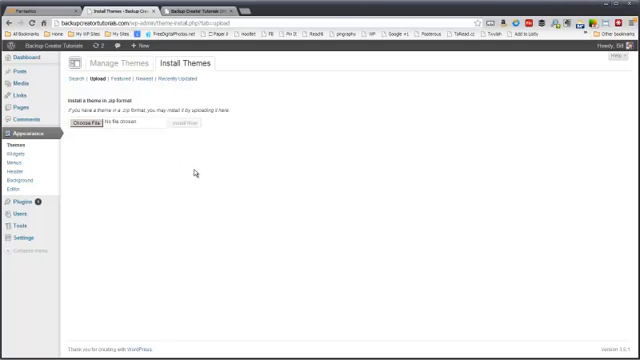